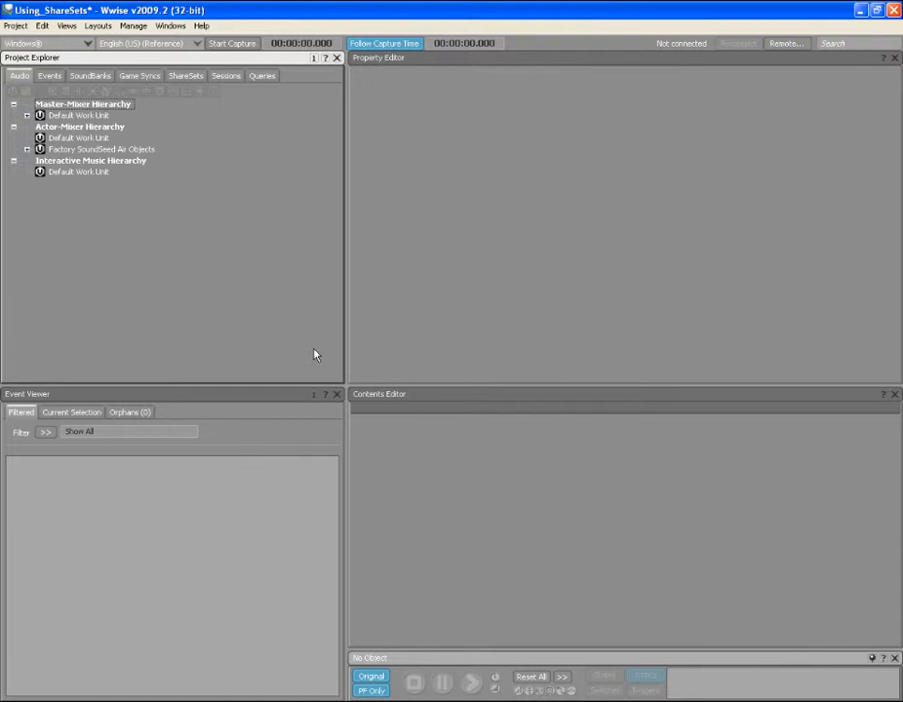
mouse_move(291, 327)
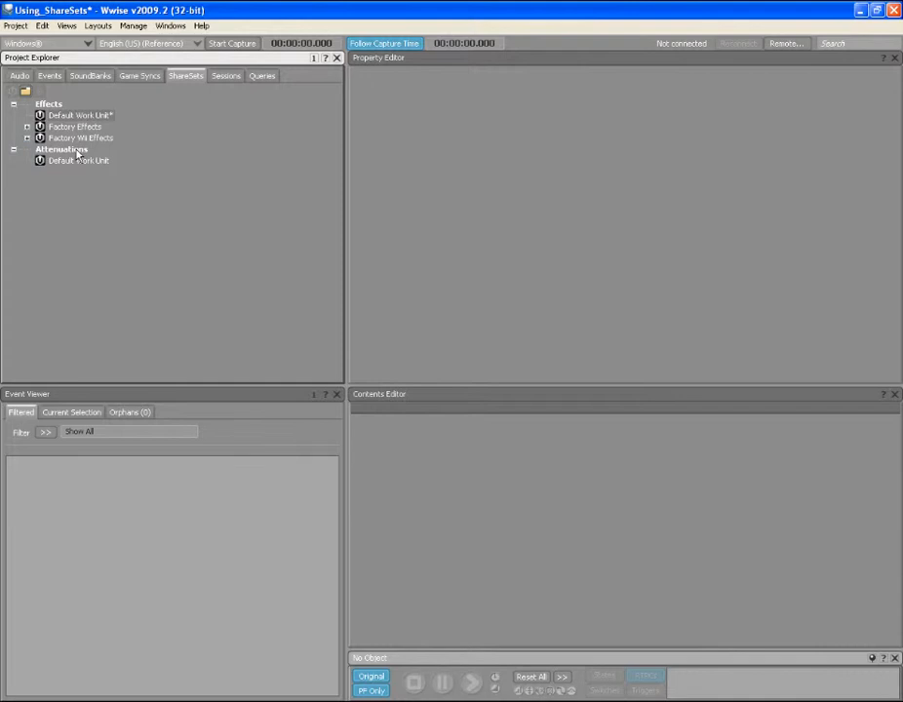
left_click(28, 126)
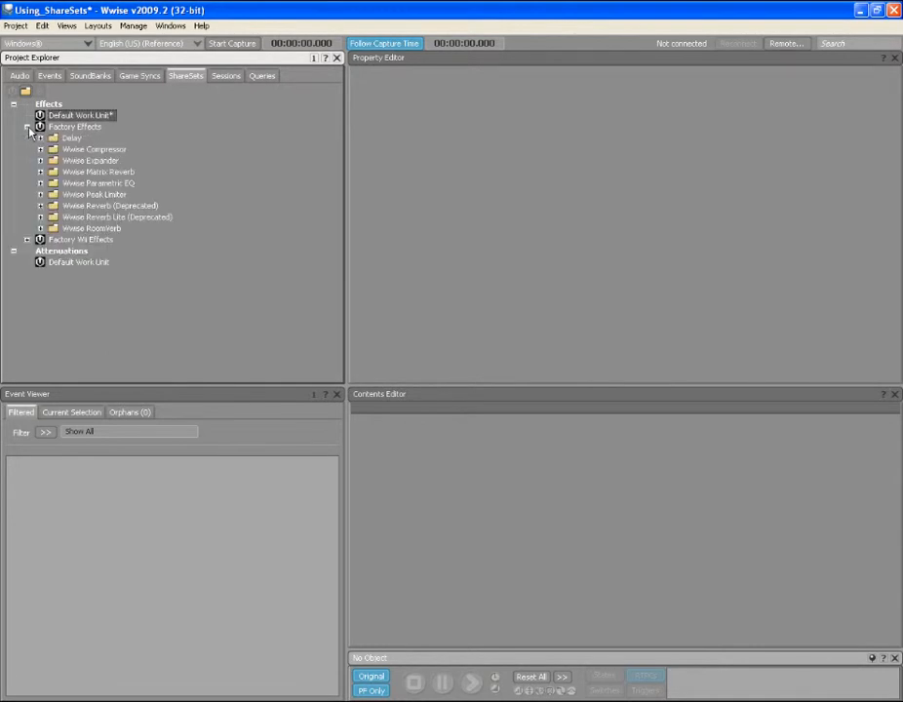
left_click(41, 183)
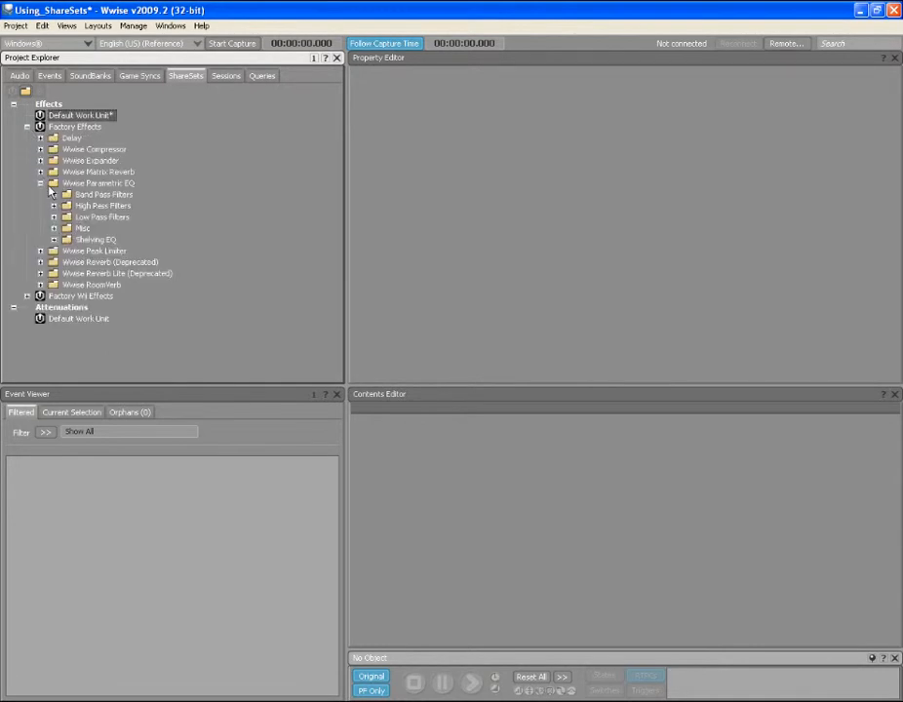
left_click(55, 194)
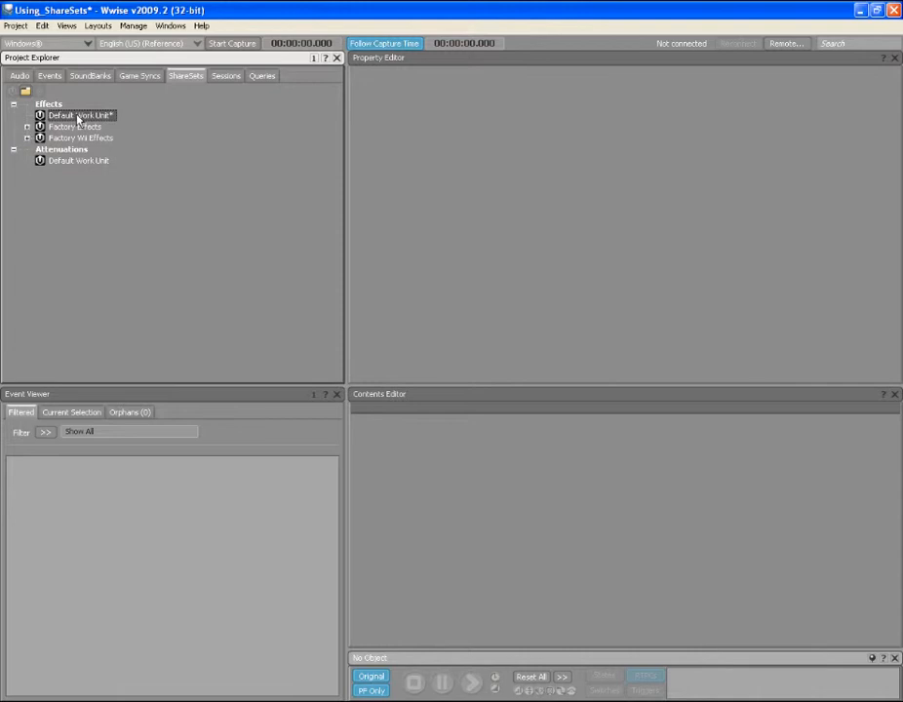
- Add a Wwise Parametric EQ ShareSet named Shared_EQ_1 under the Effects Default Work Unit
right_click(78, 115)
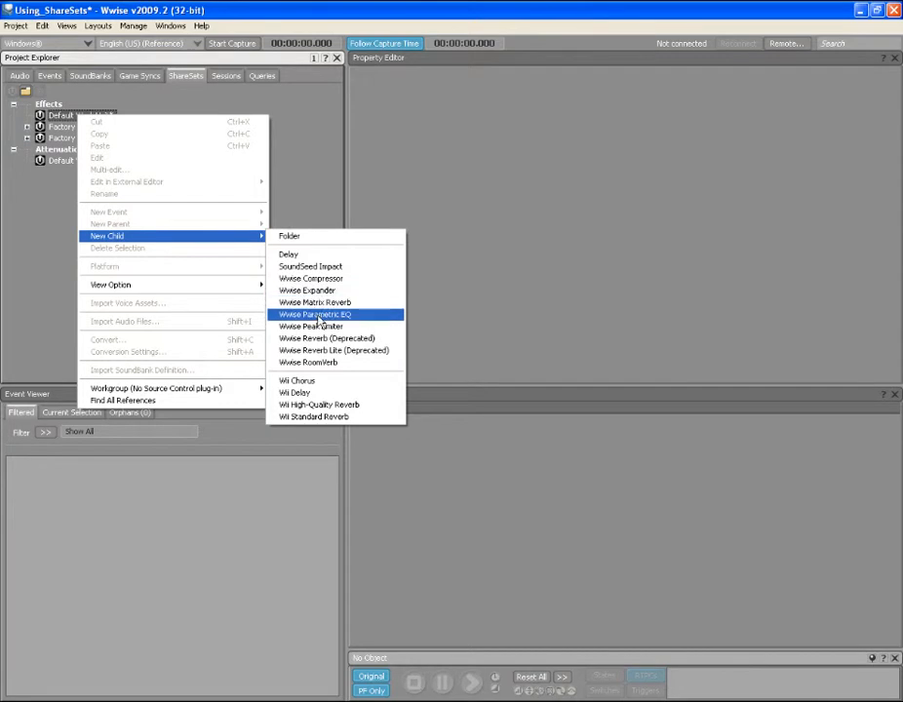
left_click(314, 314)
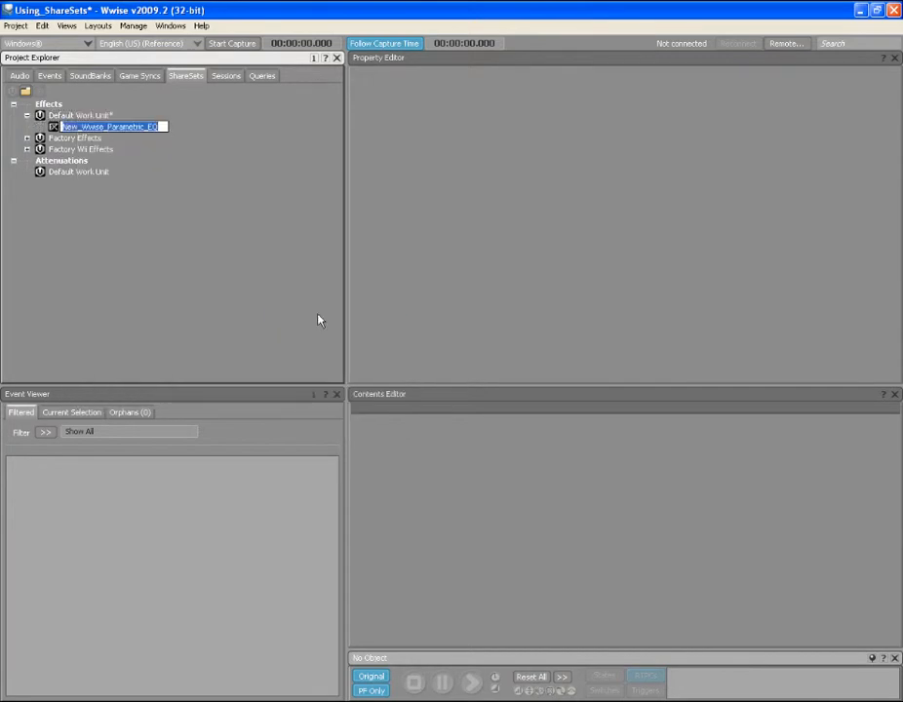
type("Shared E")
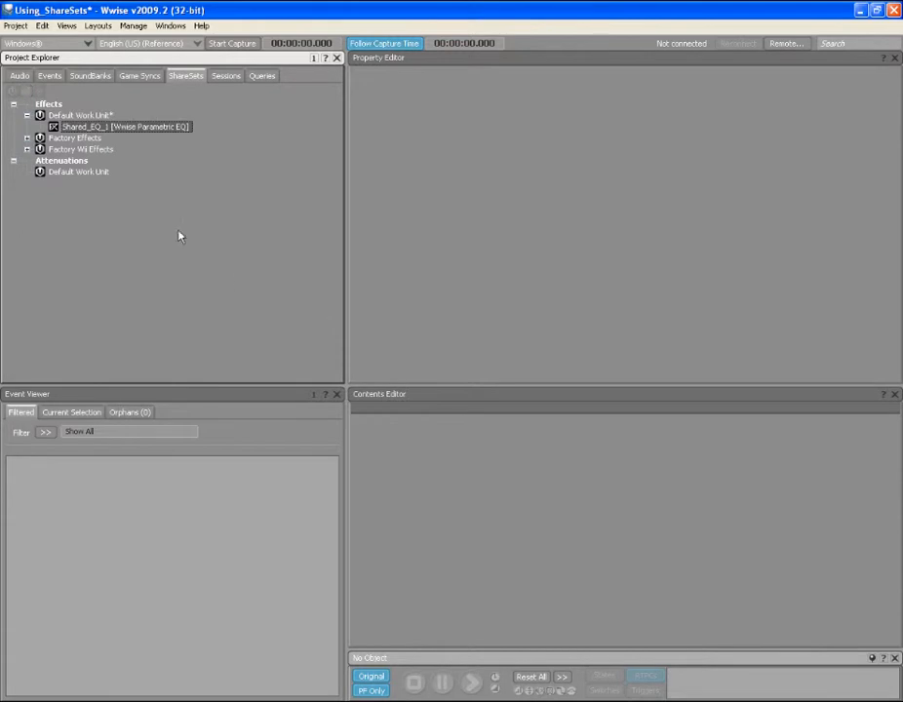
left_click(19, 75)
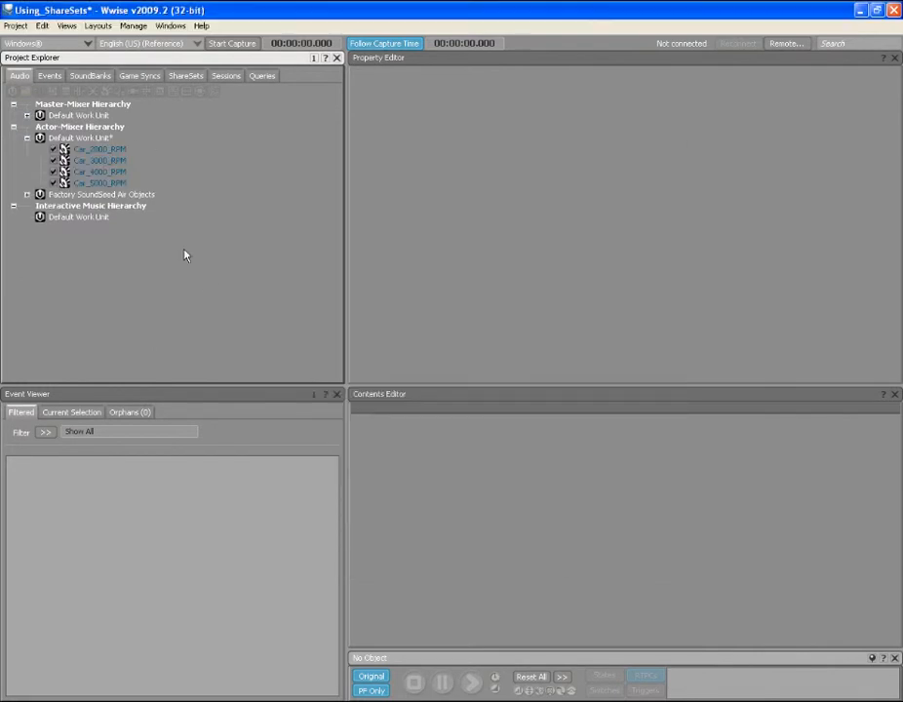
mouse_move(111, 159)
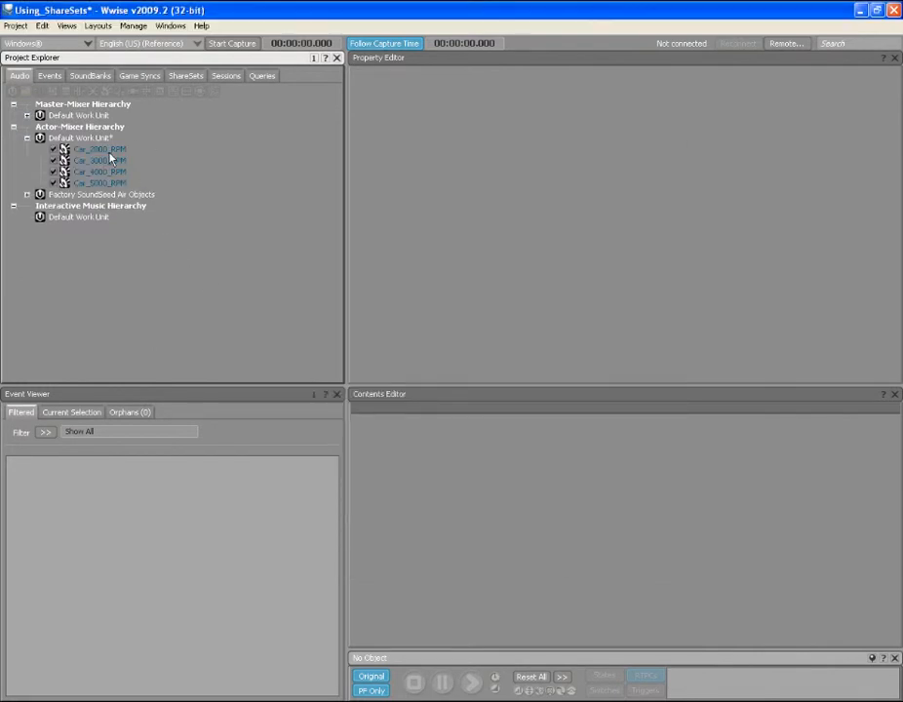
- Put Shared_EQ_1 in Car_2000_RPM's effect slot 0, using the ShareSet
left_click(100, 148)
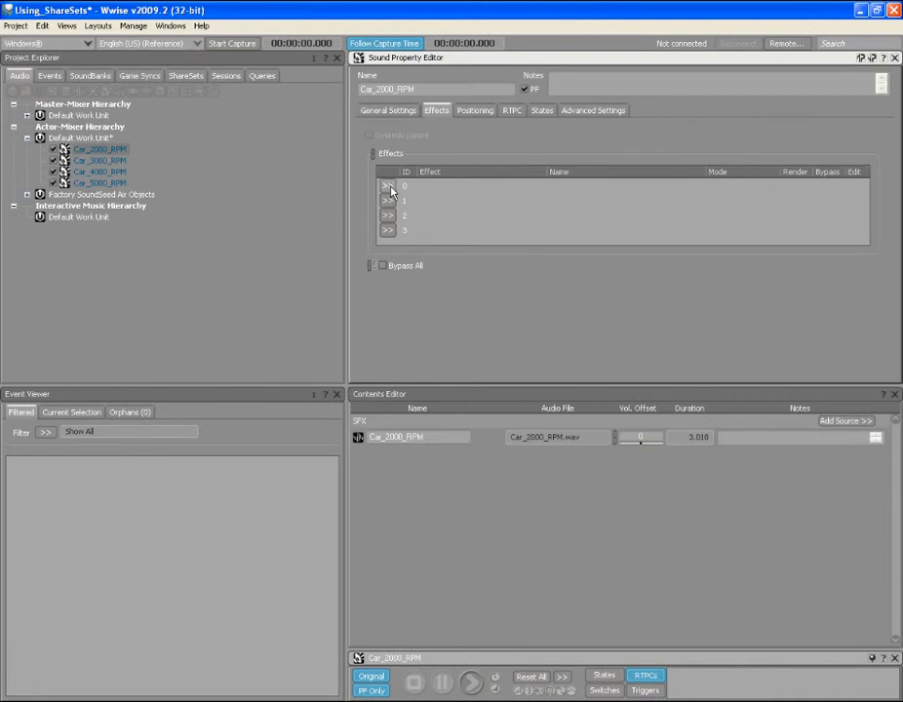
left_click(387, 187)
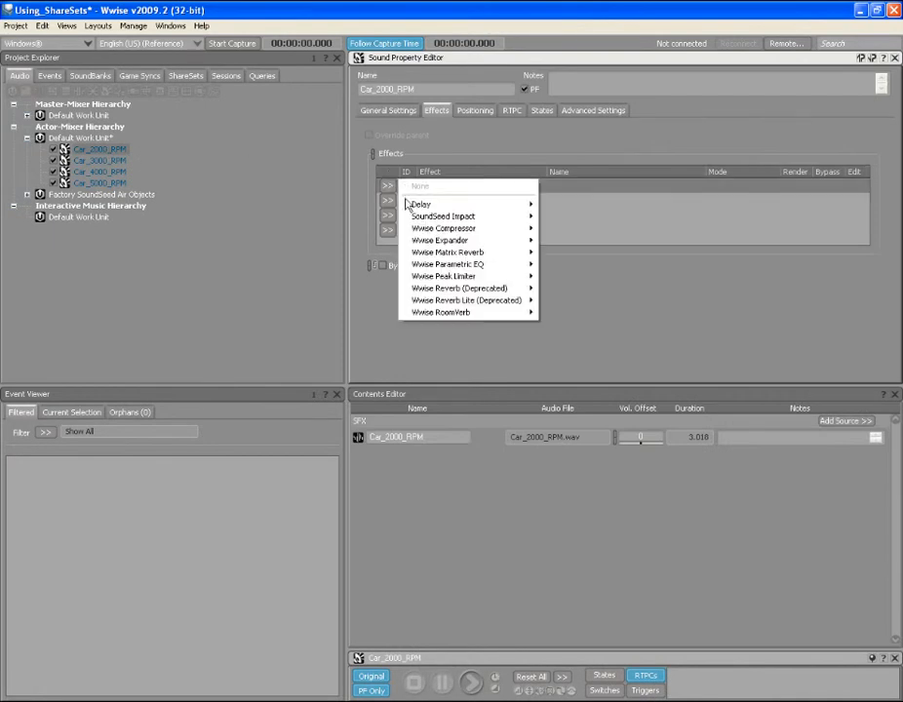
mouse_move(446, 265)
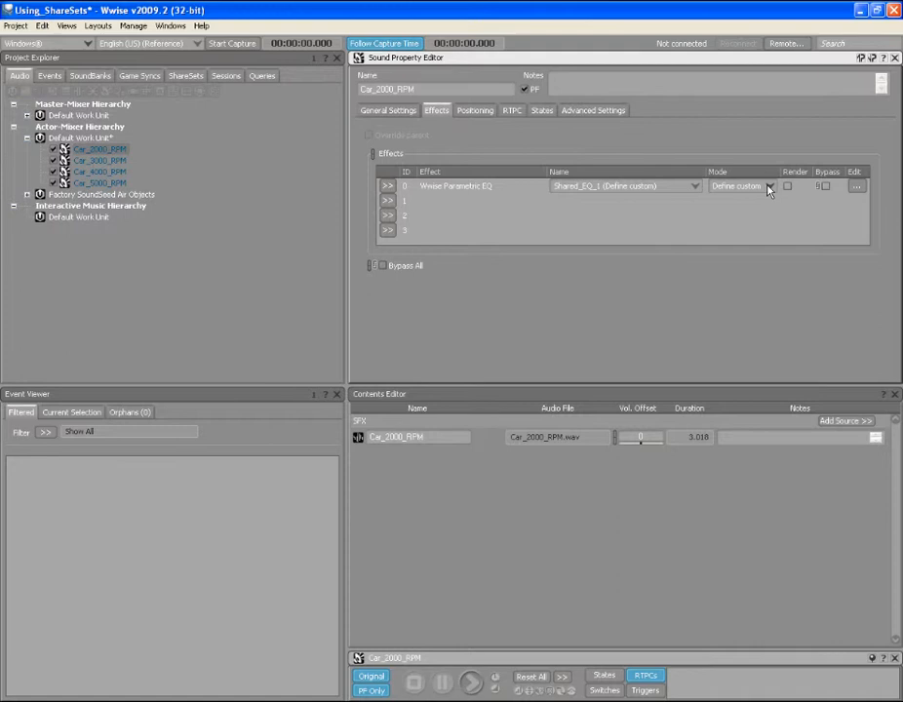
left_click(767, 187)
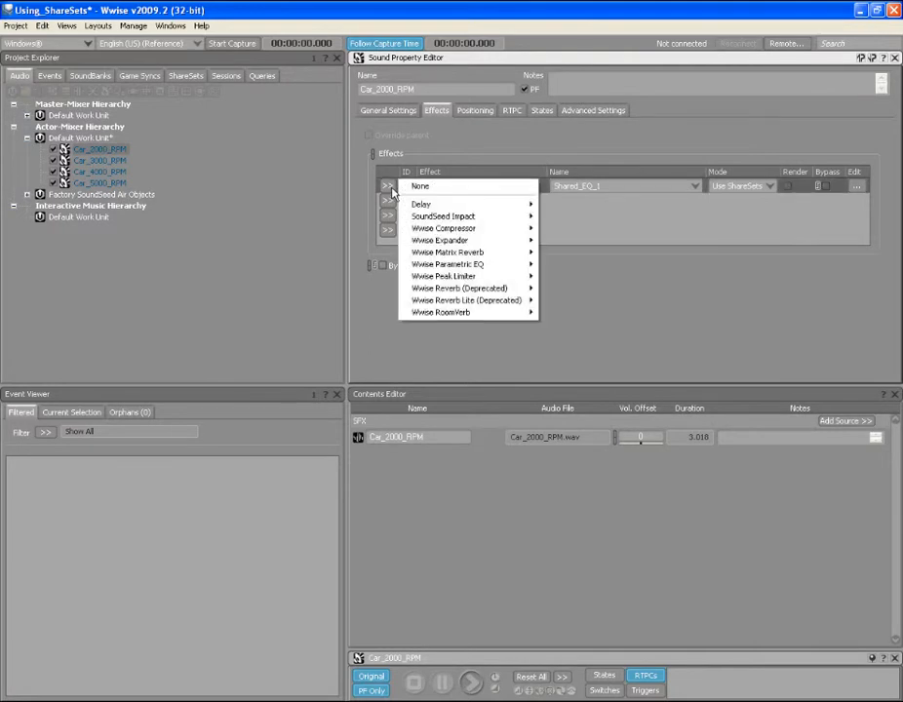
mouse_move(447, 265)
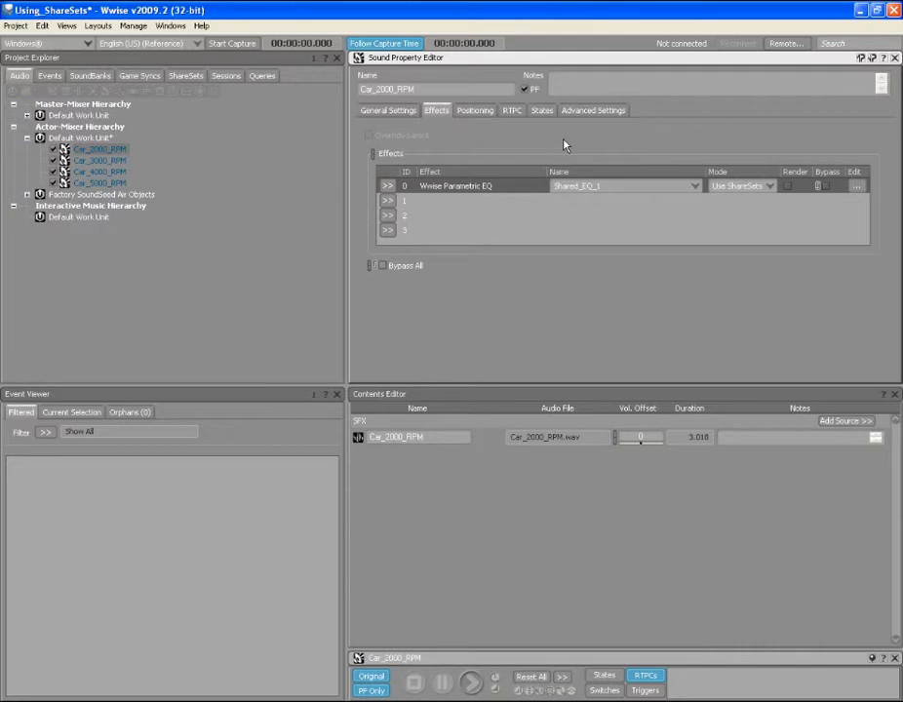
mouse_move(132, 185)
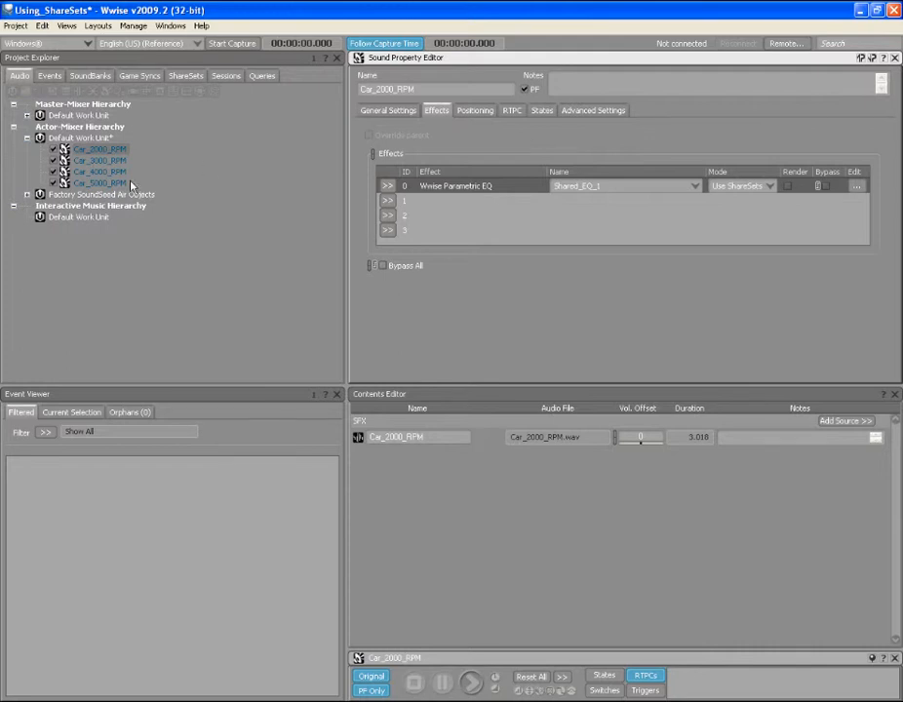
- Batch-edit the four Car RPM sounds to use the Shared_EQ_1 ShareSet as Effect 0
left_click(98, 183)
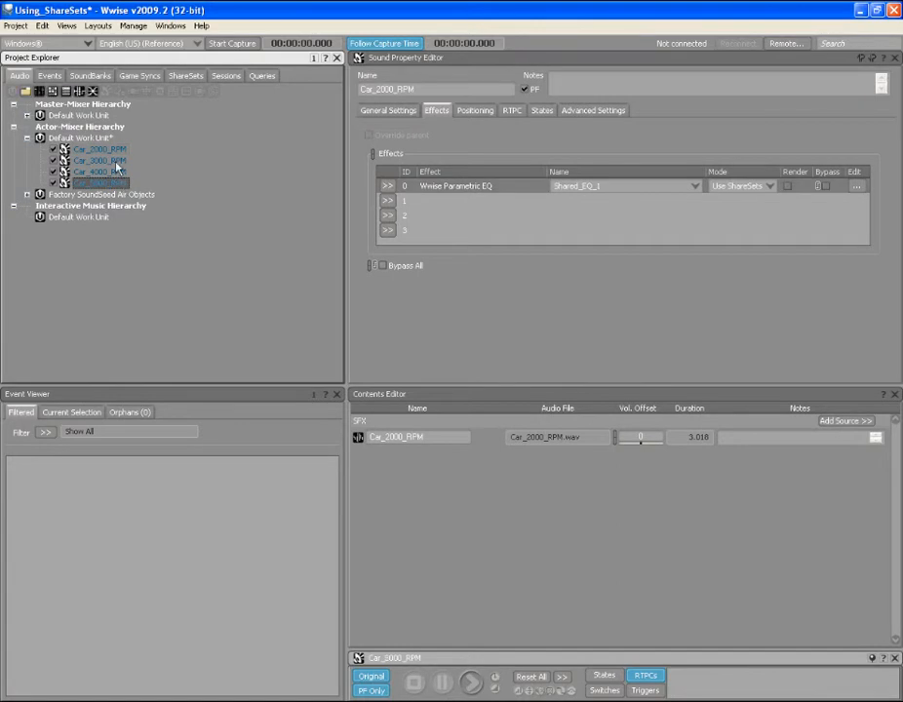
right_click(97, 160)
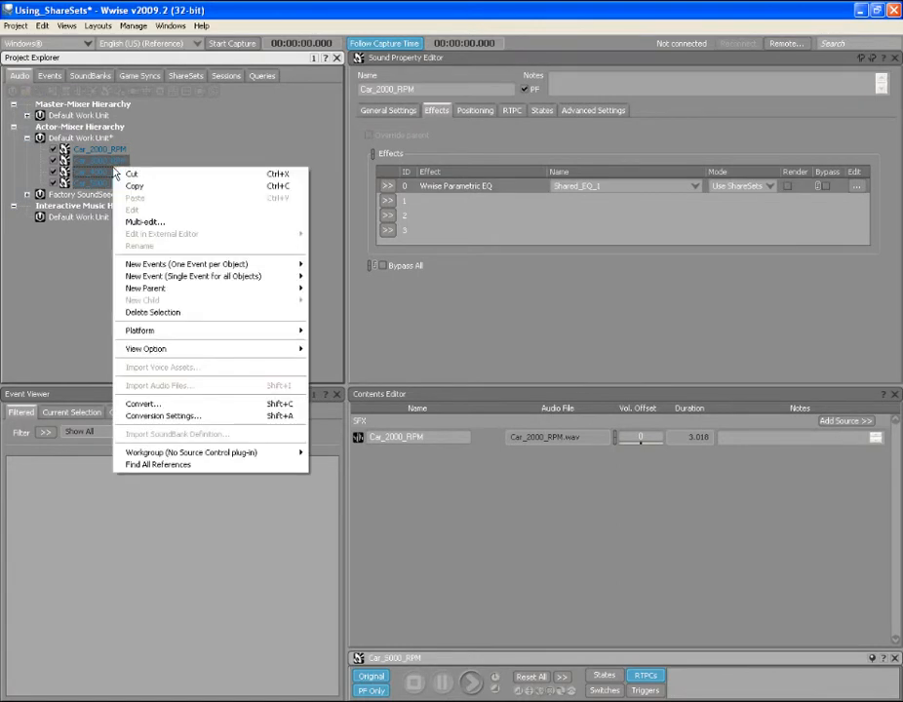
left_click(146, 222)
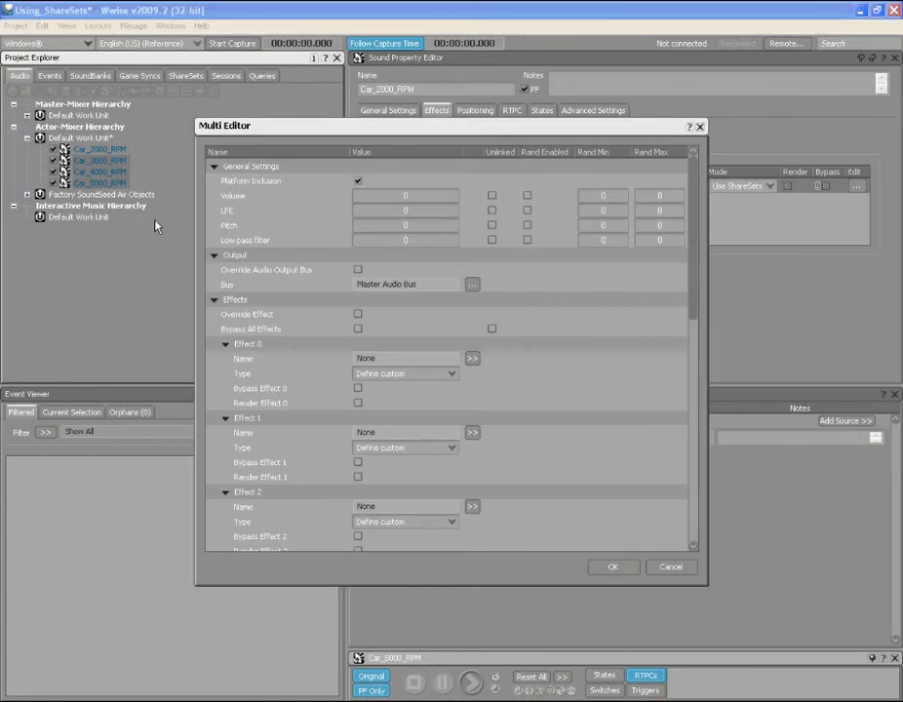
mouse_move(312, 357)
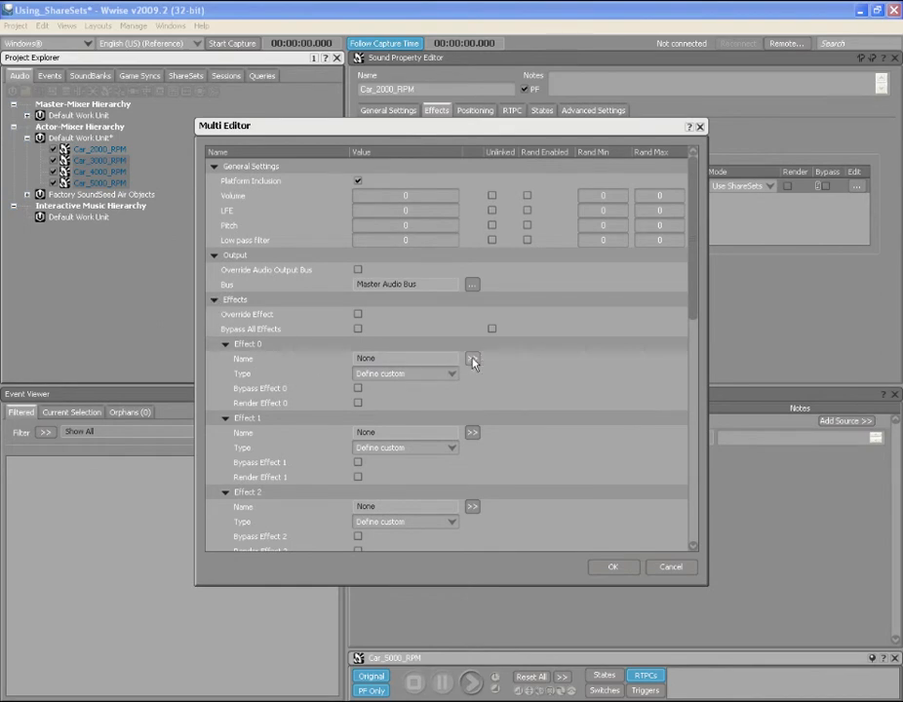
left_click(472, 358)
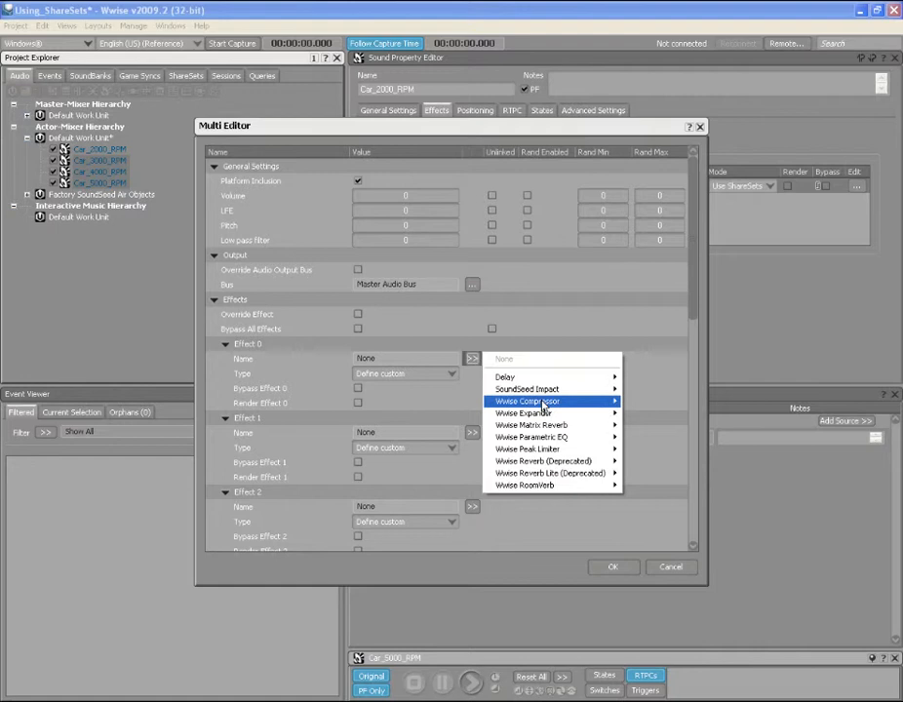
mouse_move(530, 437)
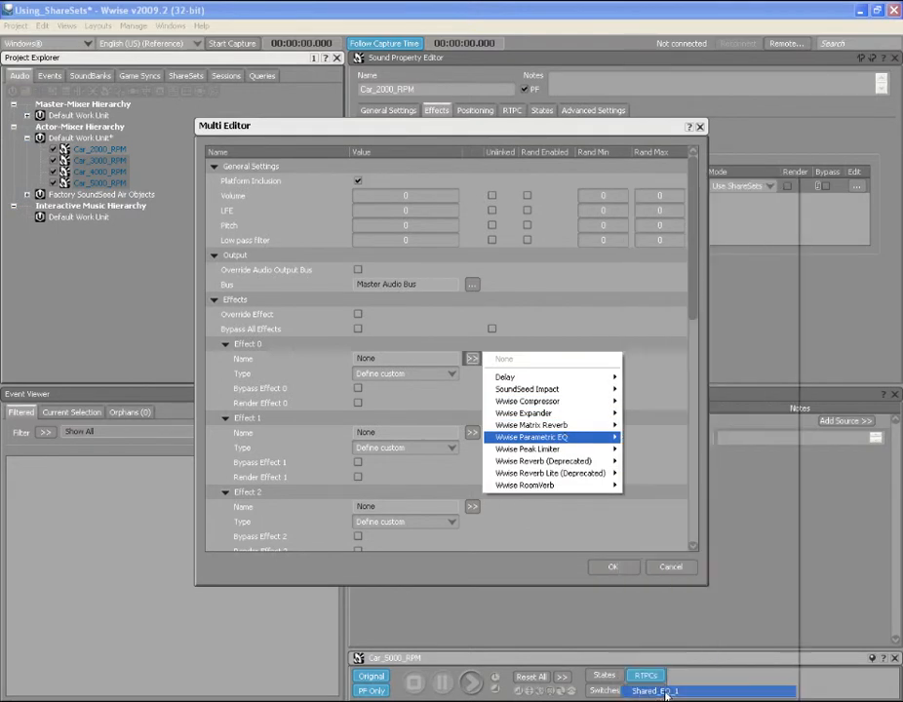
left_click(532, 437)
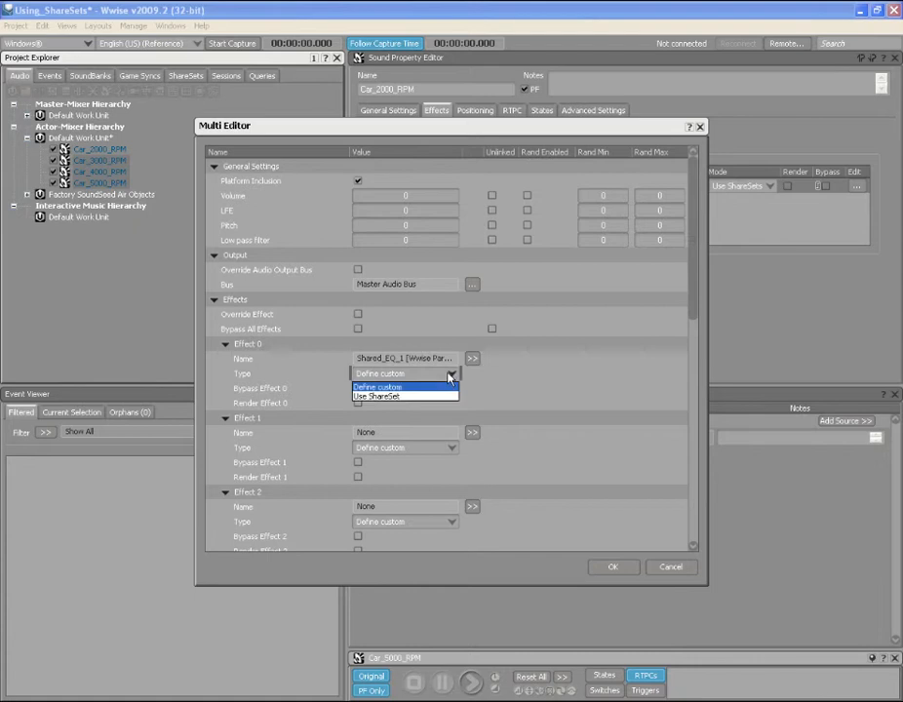
left_click(378, 396)
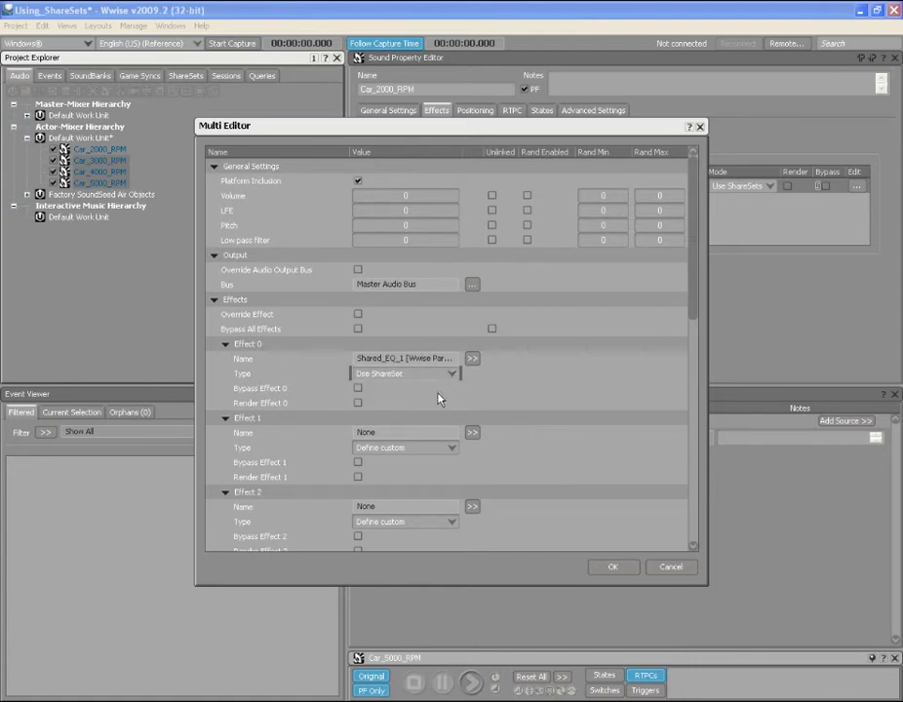
left_click(613, 566)
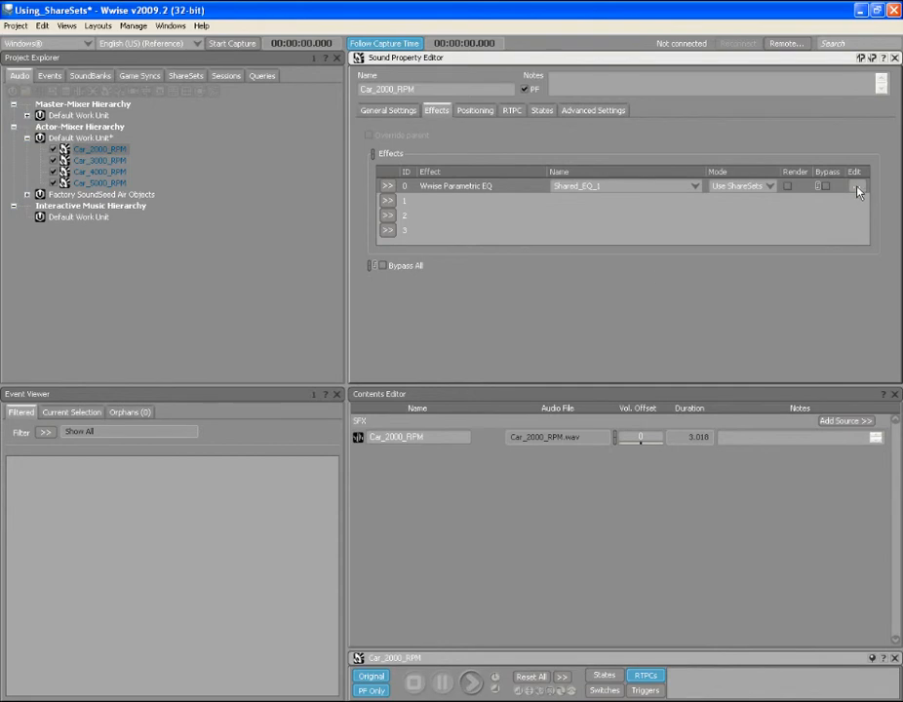
- Open the Shared_EQ_1 effect editor from effect slot 0's Edit button
left_click(856, 186)
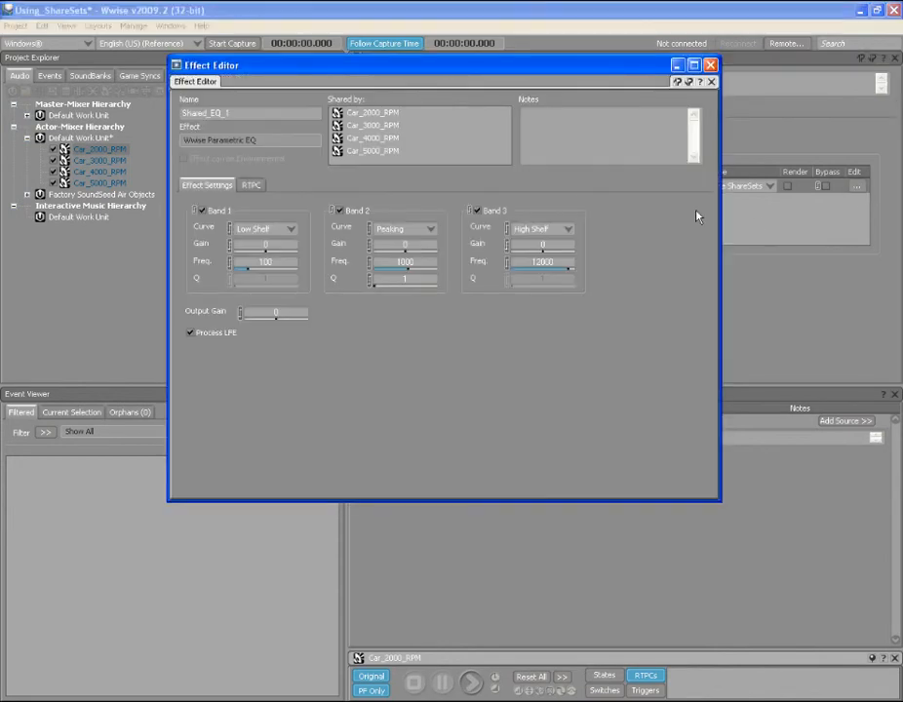
mouse_move(363, 399)
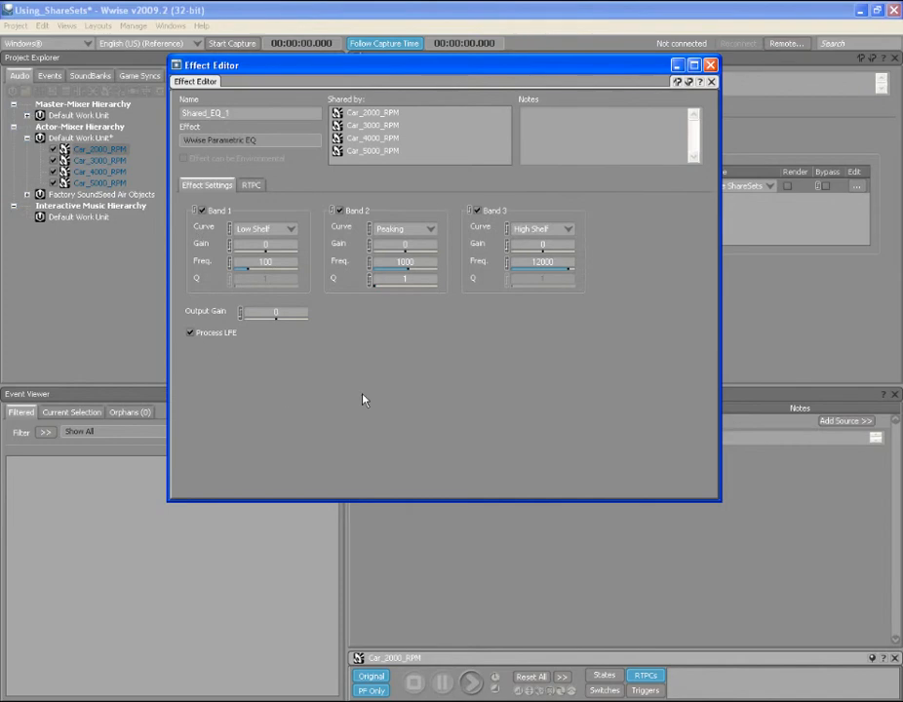
mouse_move(641, 265)
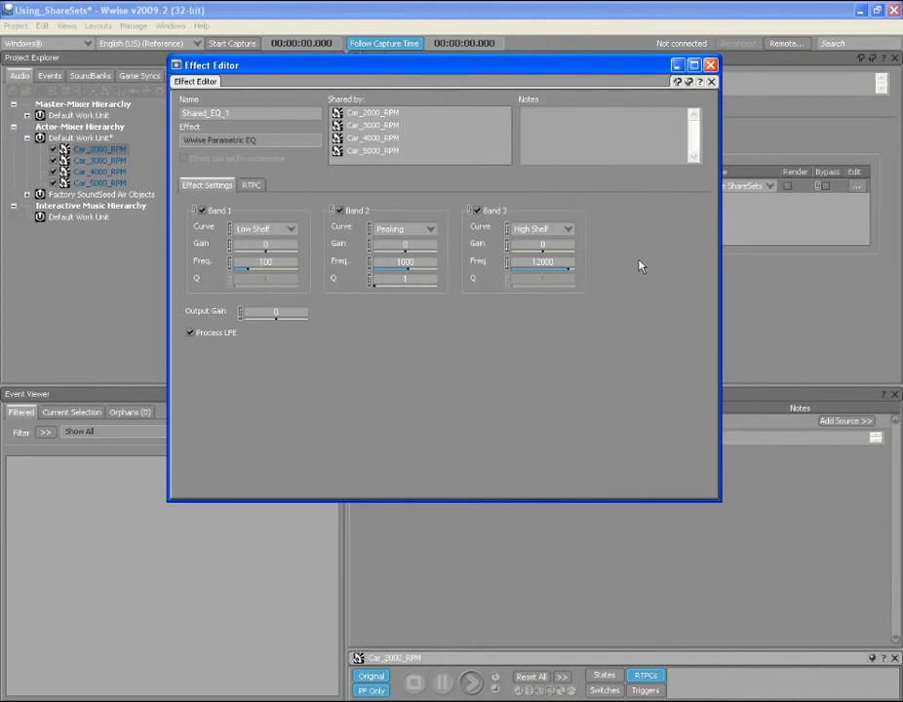
mouse_move(408, 112)
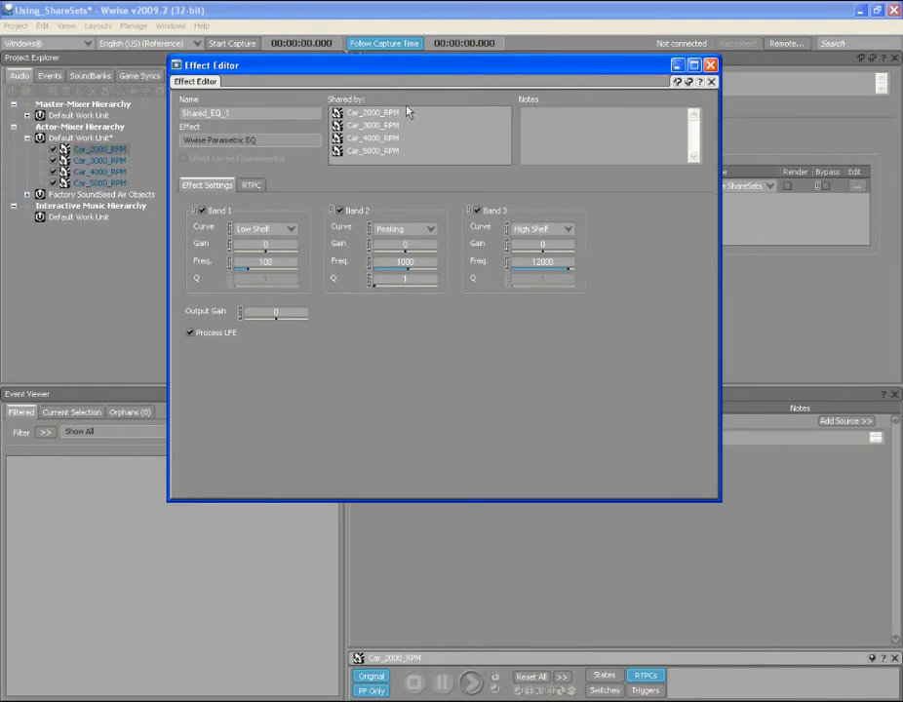
mouse_move(383, 176)
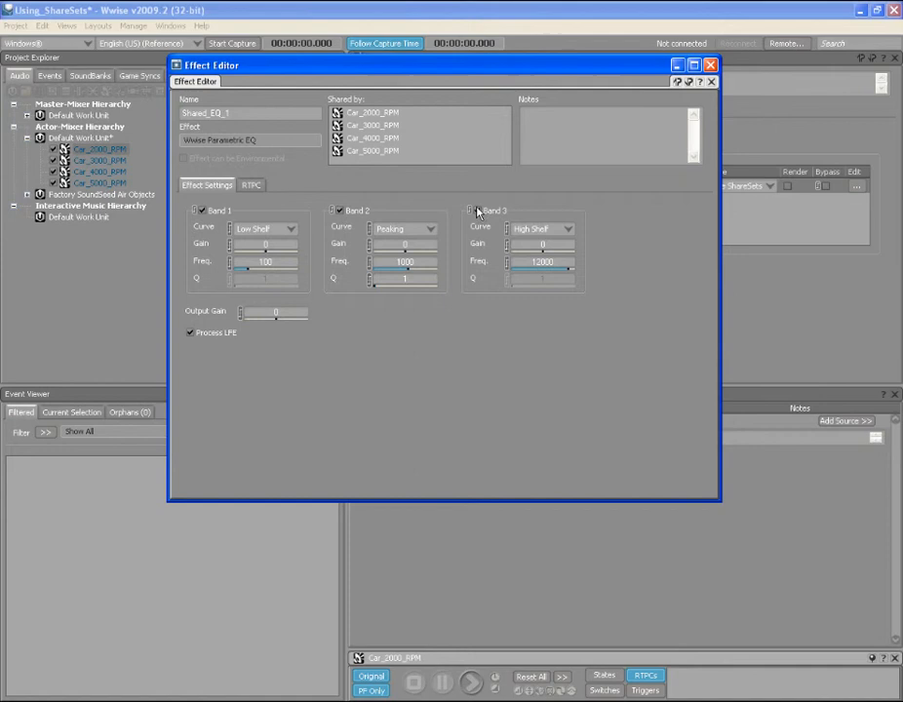
- Disable EQ bands 3 and 2, and set band 1 to Low Pass at 5378 Hz
left_click(470, 211)
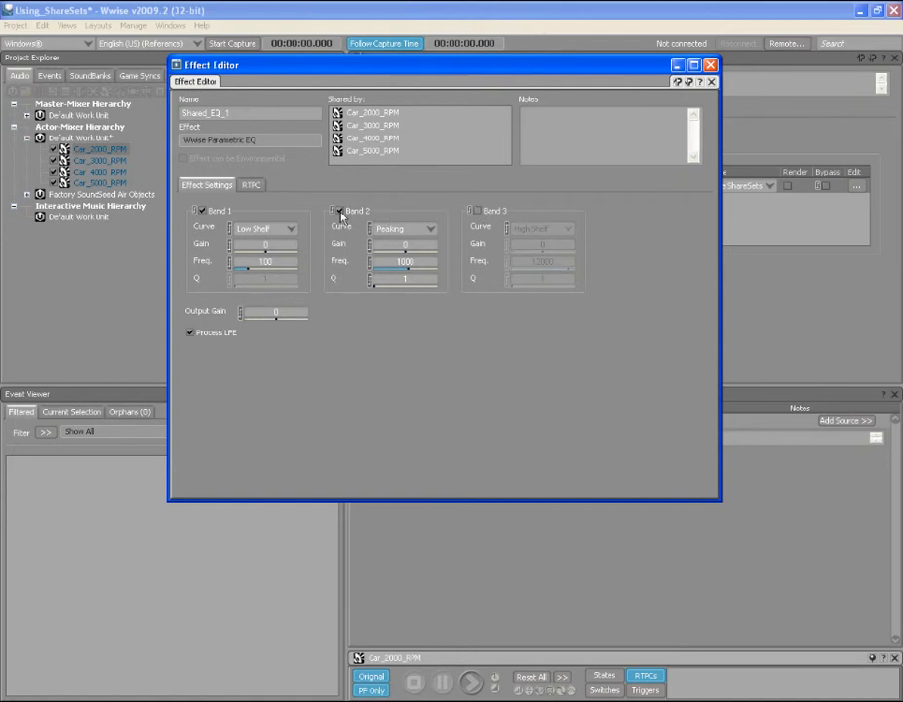
left_click(291, 229)
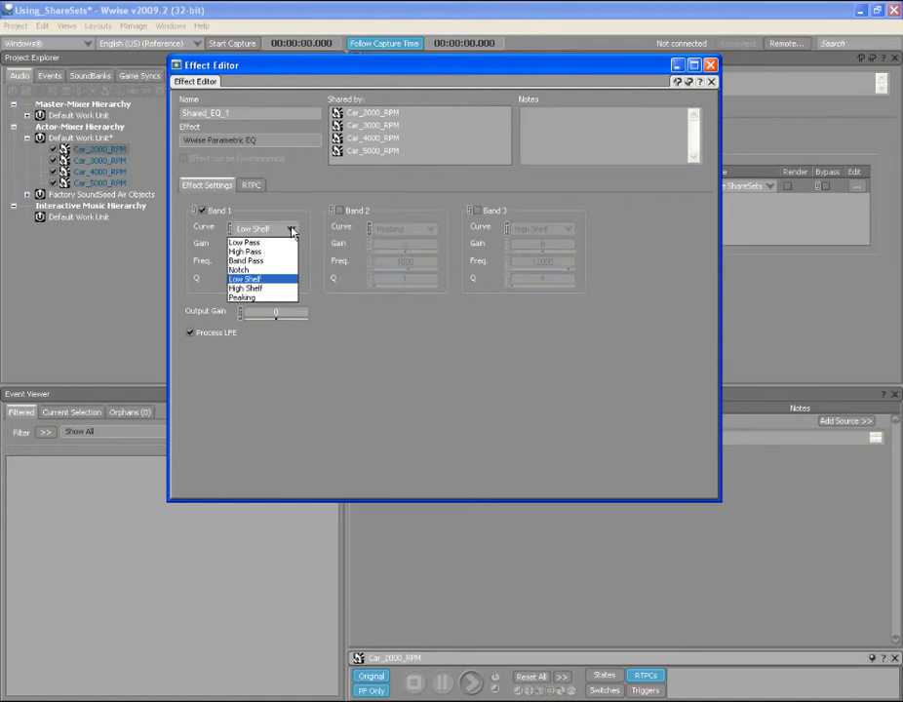
left_click(242, 242)
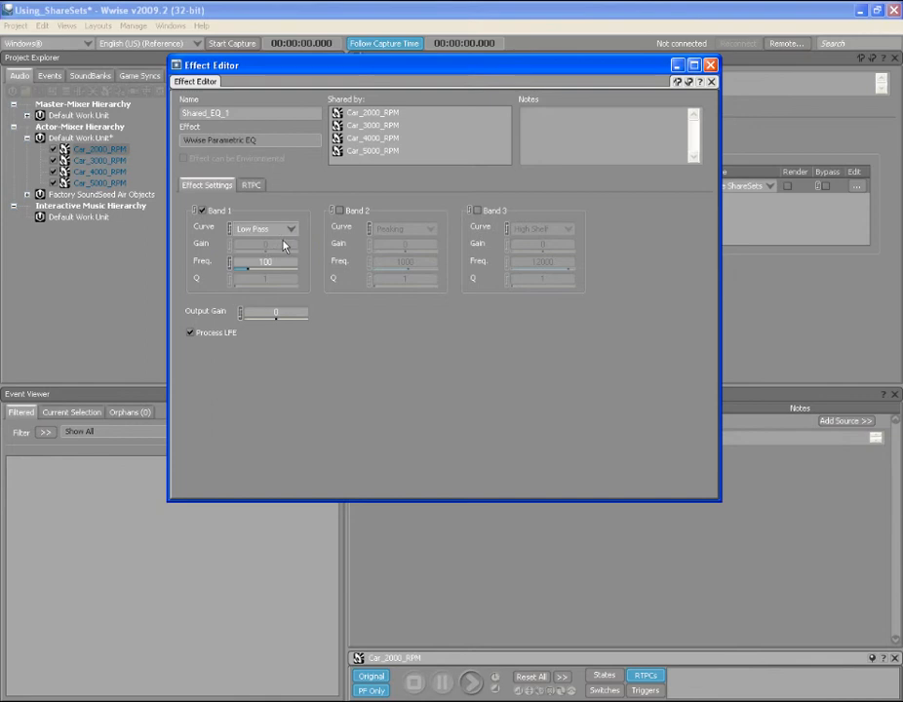
left_click_drag(242, 278, 276, 278)
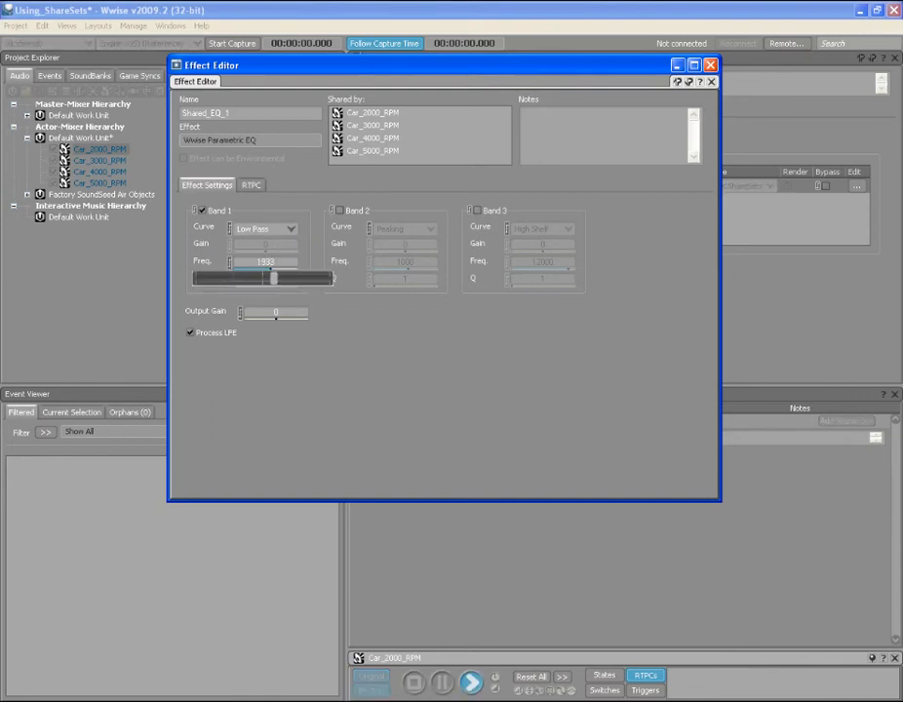
left_click_drag(273, 278, 291, 278)
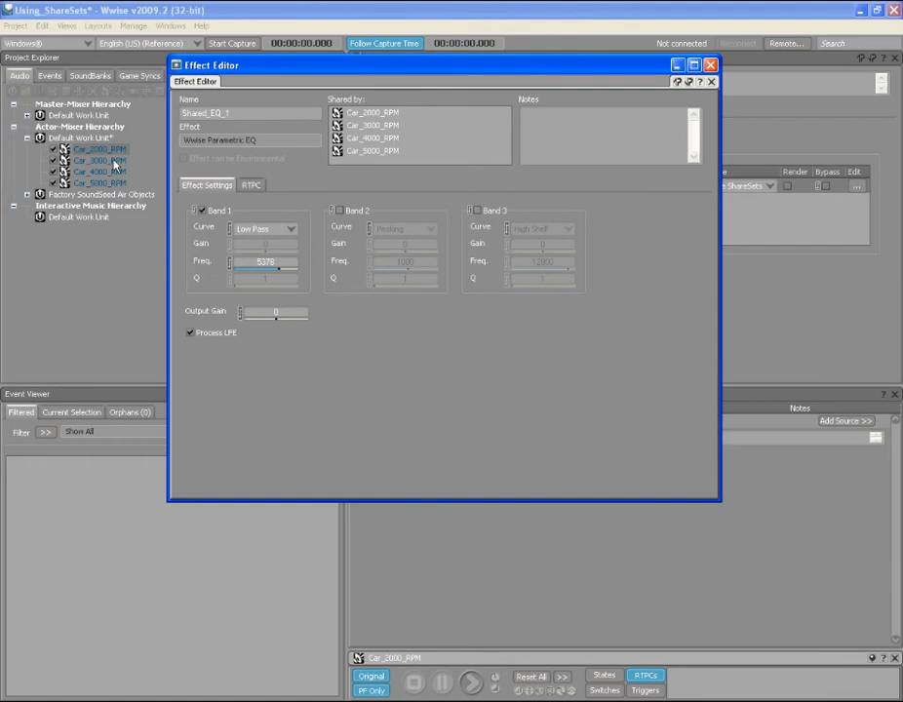
left_click(97, 160)
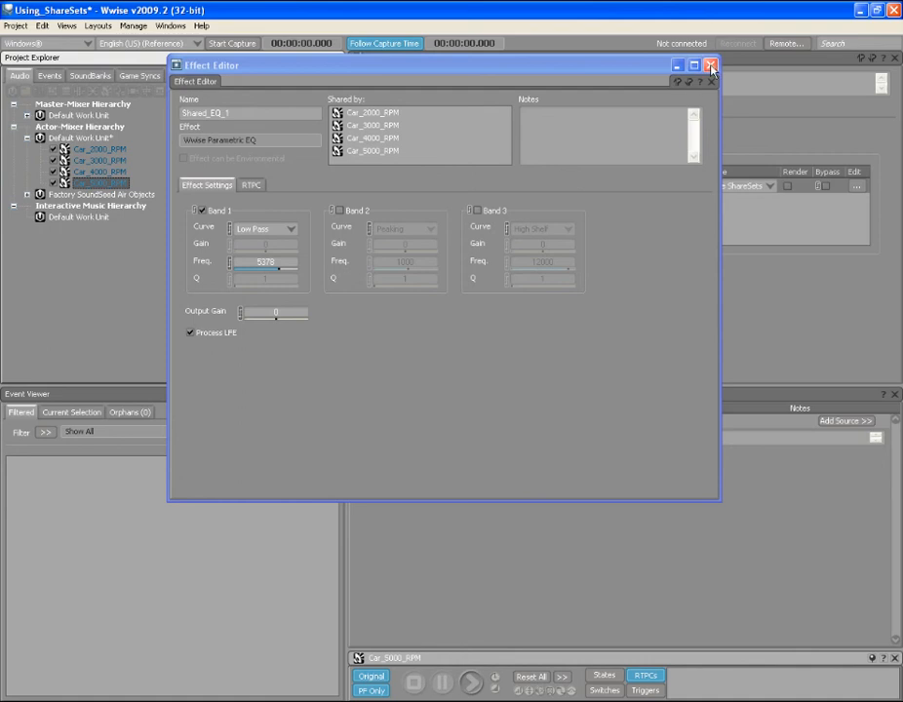
- Close the Effect Editor and switch Car_2000_RPM's effect Mode to Define custom
left_click(711, 65)
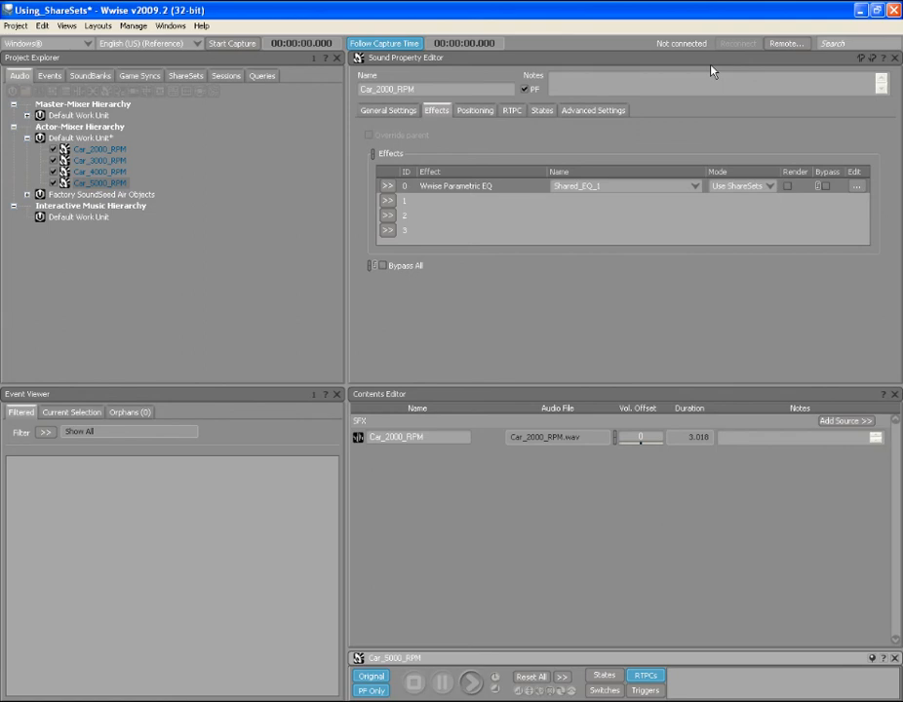
mouse_move(762, 121)
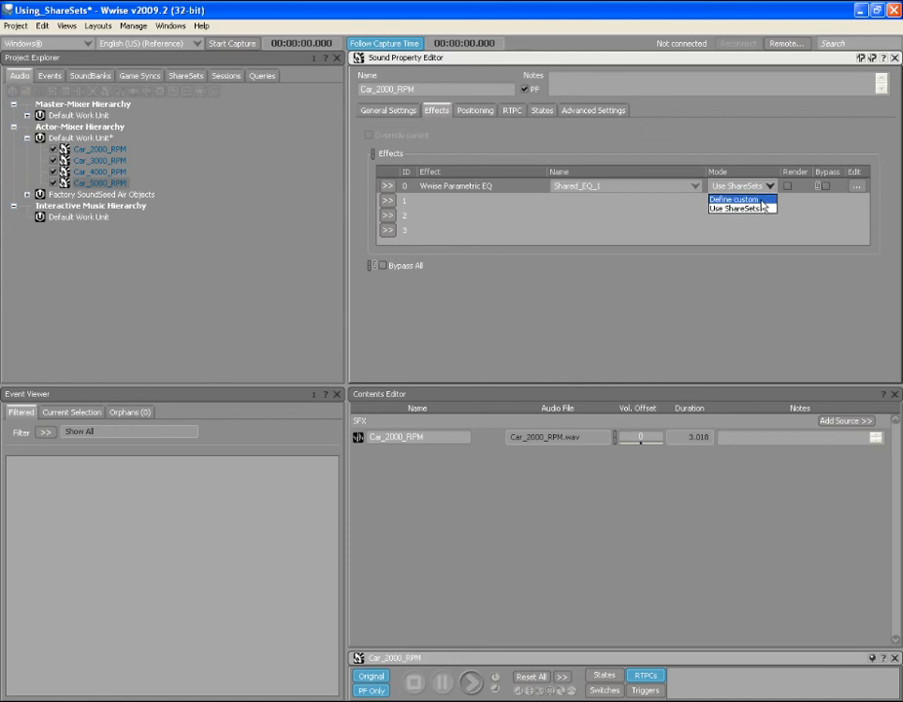
left_click(734, 200)
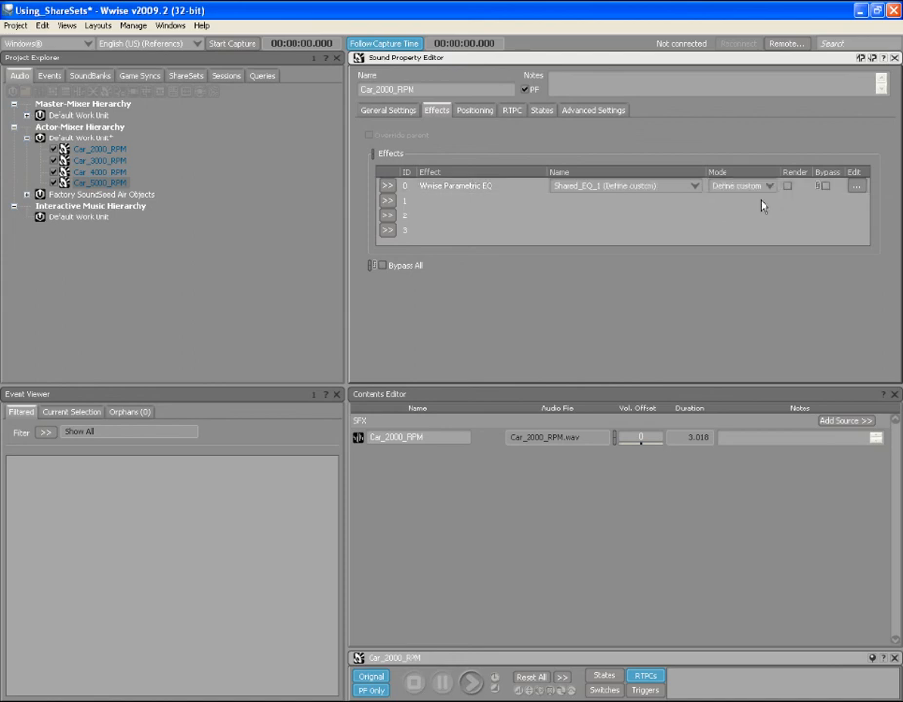